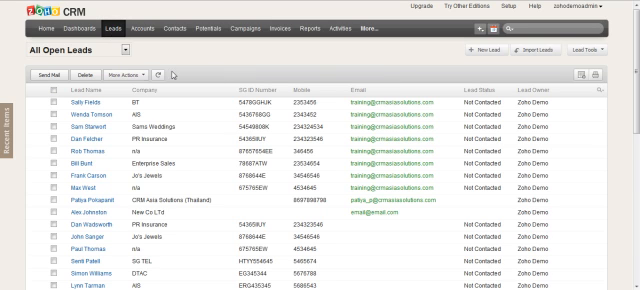
Step: Bring up the Create Lead form and review its fields down the page
left_click(488, 52)
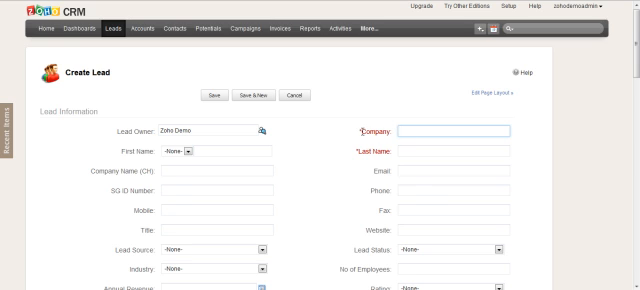
scroll("down", 3)
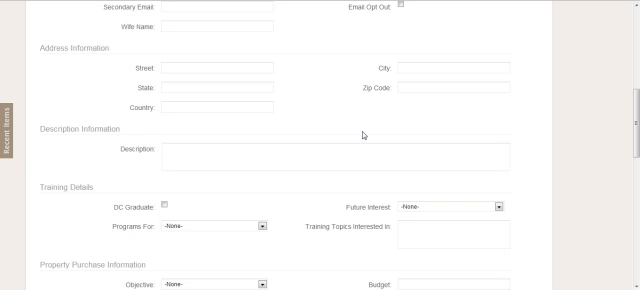
scroll("down", 3)
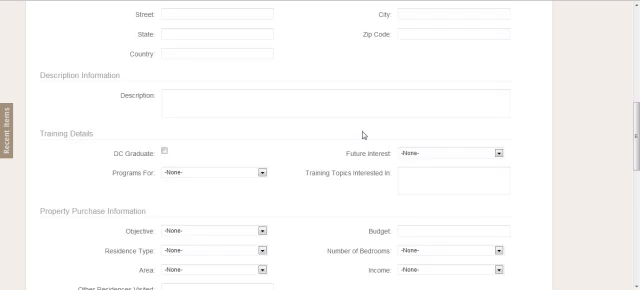
scroll("down", 3)
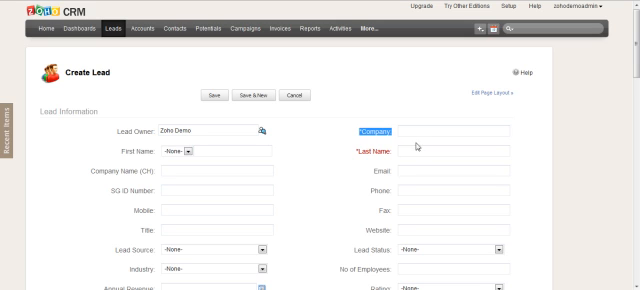
mouse_move(456, 108)
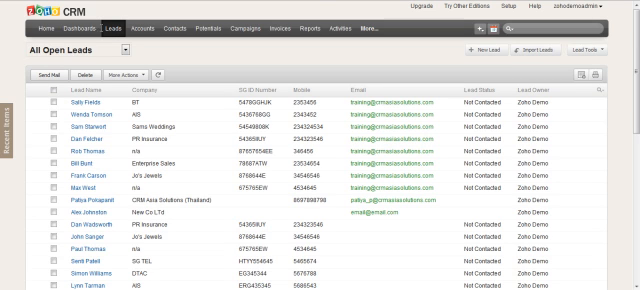
Step: Return to the Home dashboard and show the quick Create drop-down for new records
left_click(24, 32)
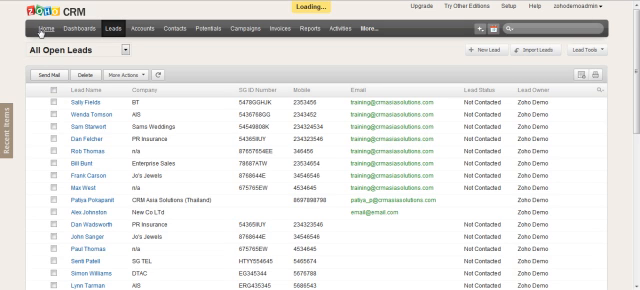
left_click(24, 28)
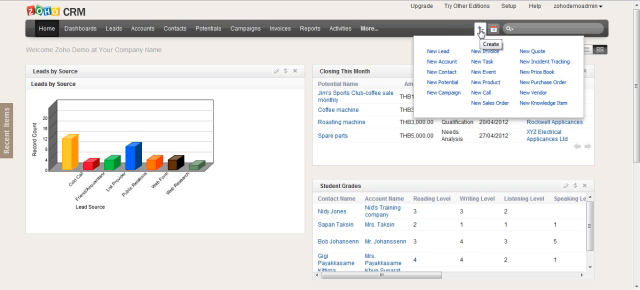
mouse_move(532, 48)
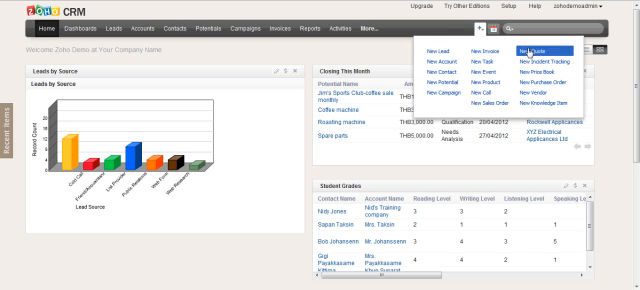
mouse_move(440, 48)
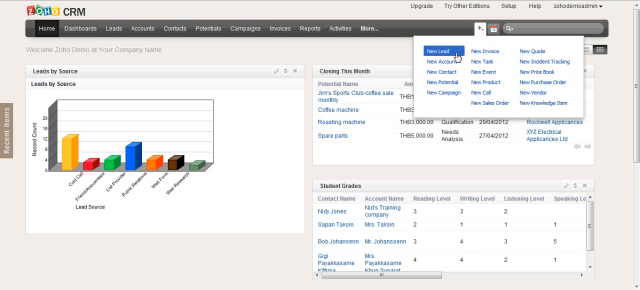
mouse_move(452, 56)
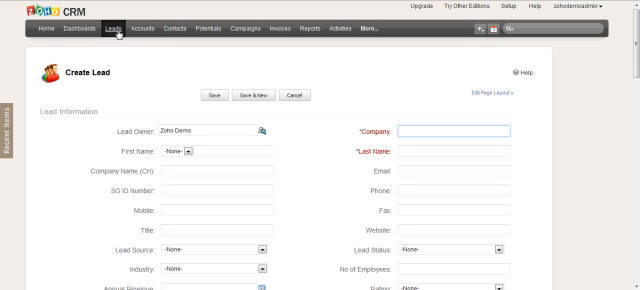
left_click(484, 28)
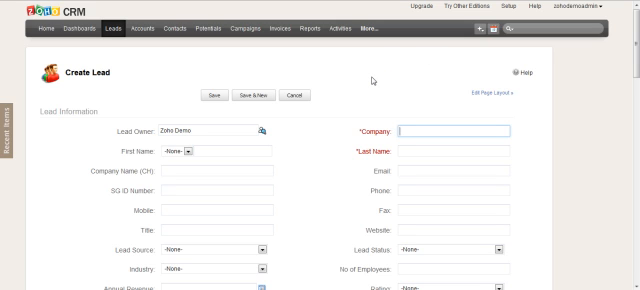
mouse_move(204, 60)
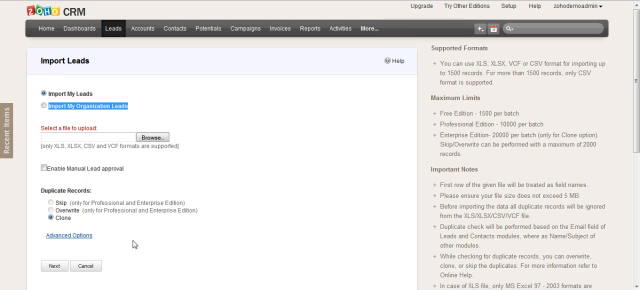
mouse_move(88, 42)
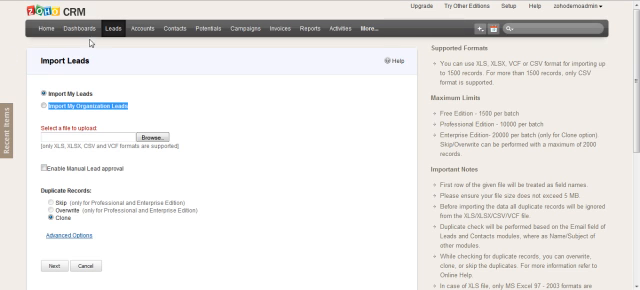